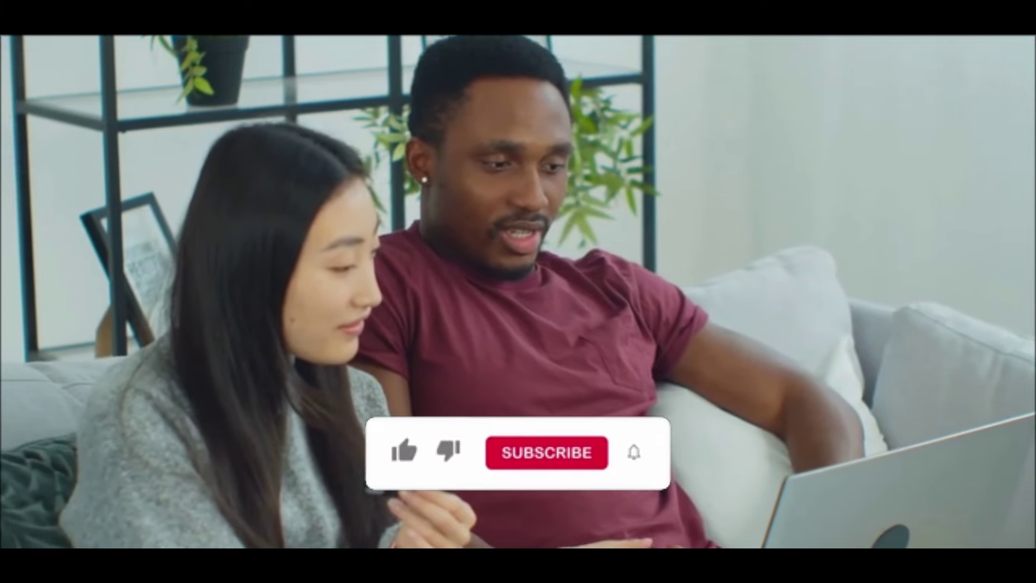
pyautogui.click(405, 466)
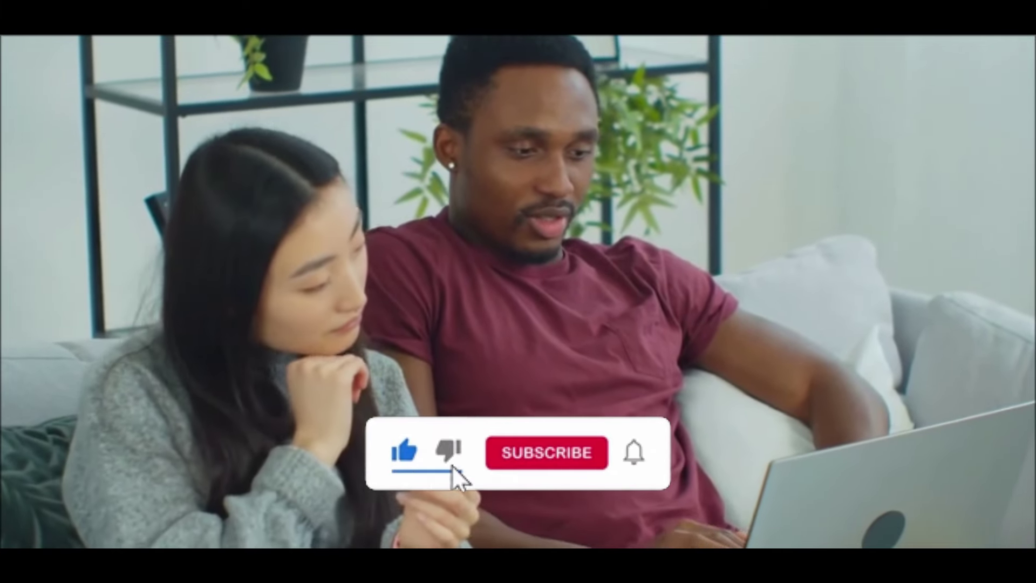
pyautogui.click(548, 453)
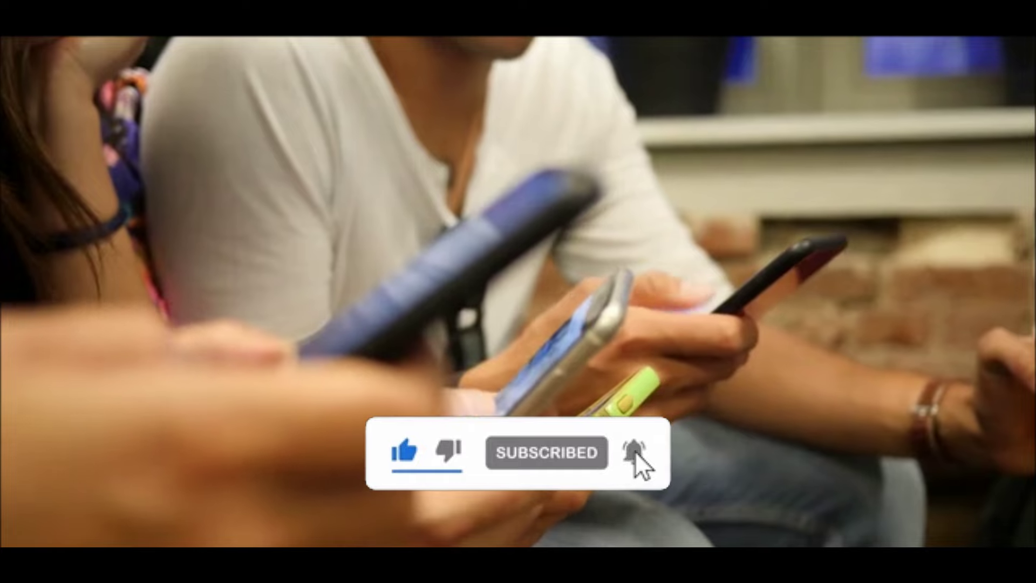